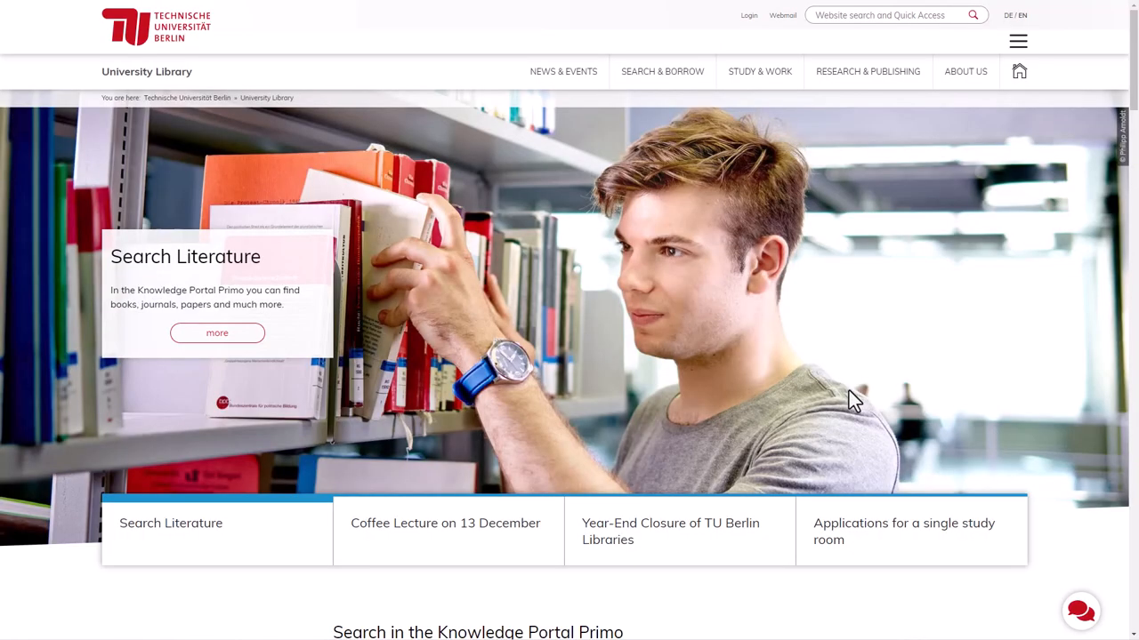
Open My Library Account from the Knowledge Portal Primo search area
{"action": "scroll", "scroll_direction": "down", "scroll_amount": 3}
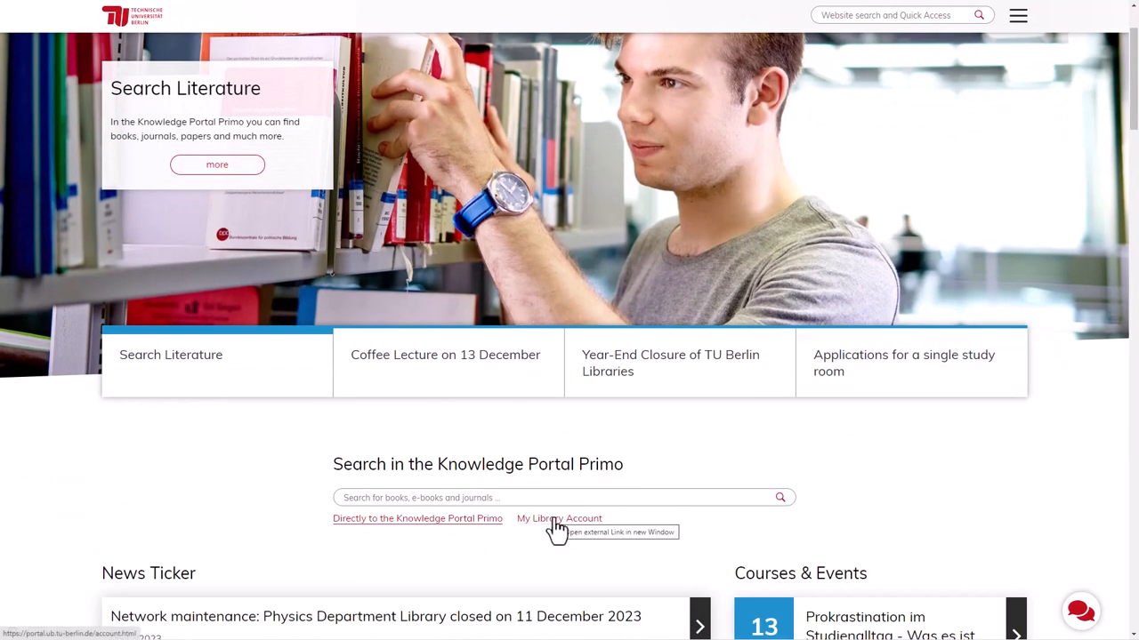
{"action": "left_click", "coordinate": [559, 518]}
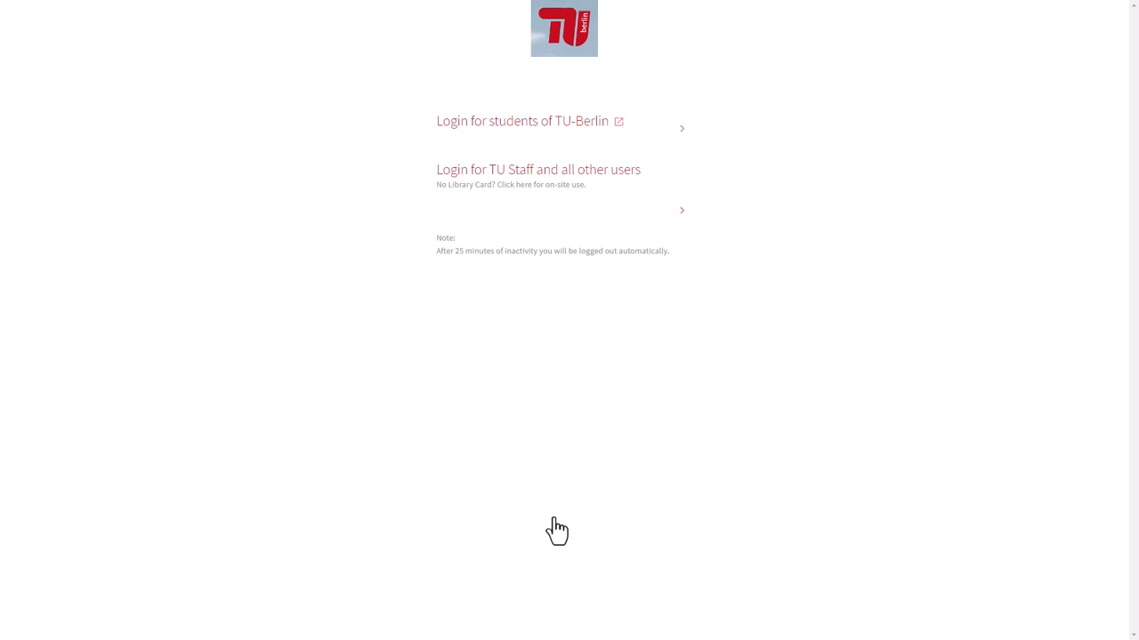
{"action": "mouse_move", "coordinate": [562, 177]}
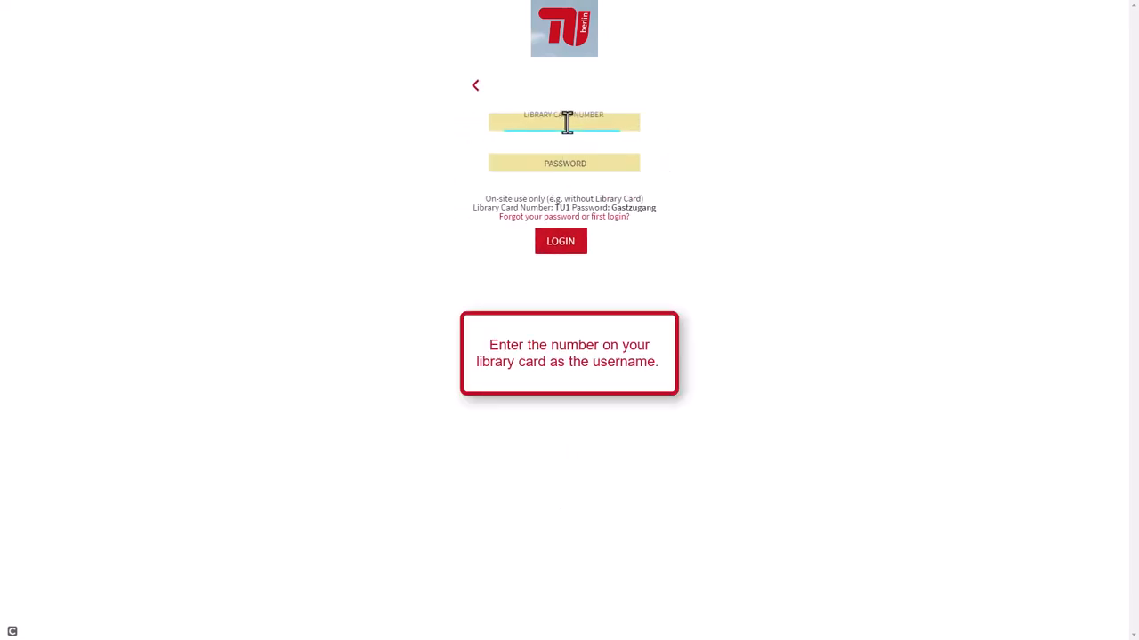
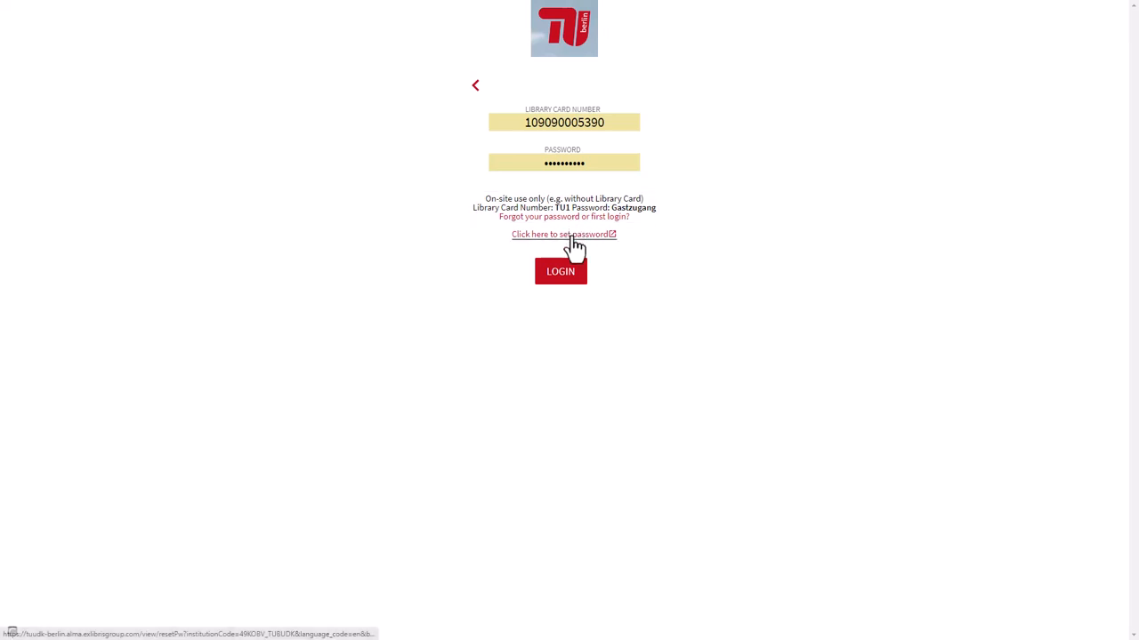
{"action": "left_click", "coordinate": [562, 235]}
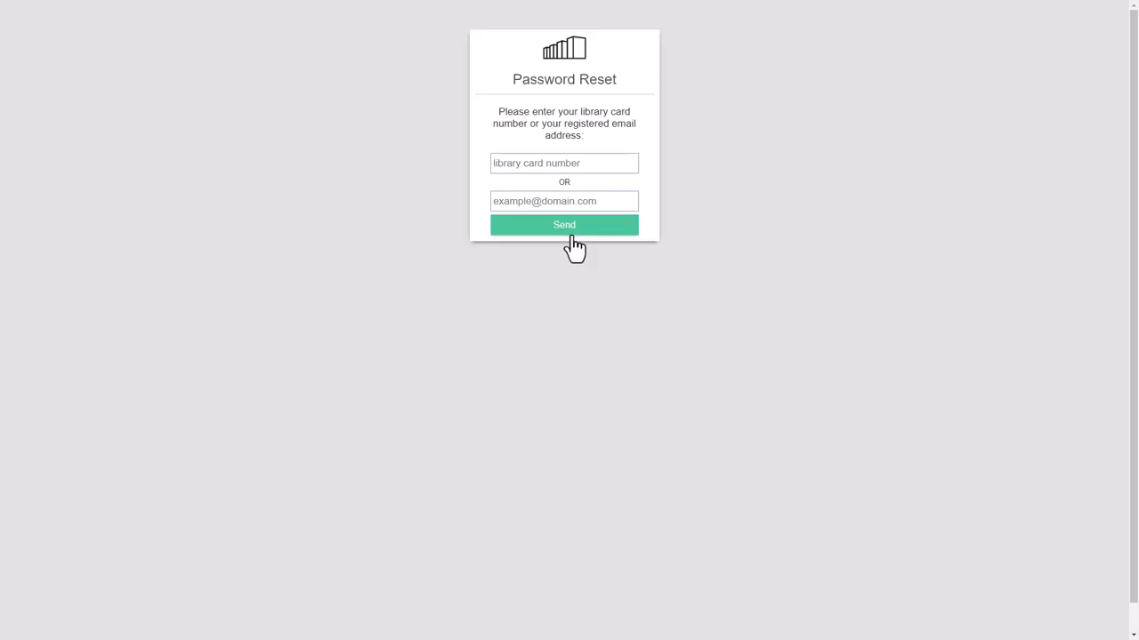
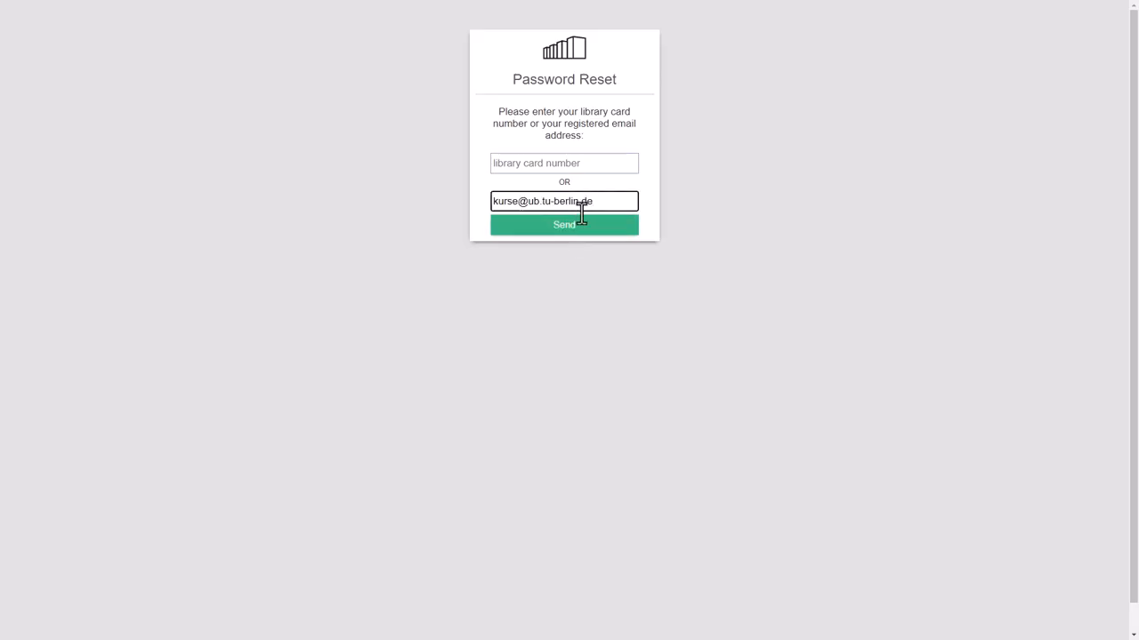
{"action": "left_click", "coordinate": [562, 225]}
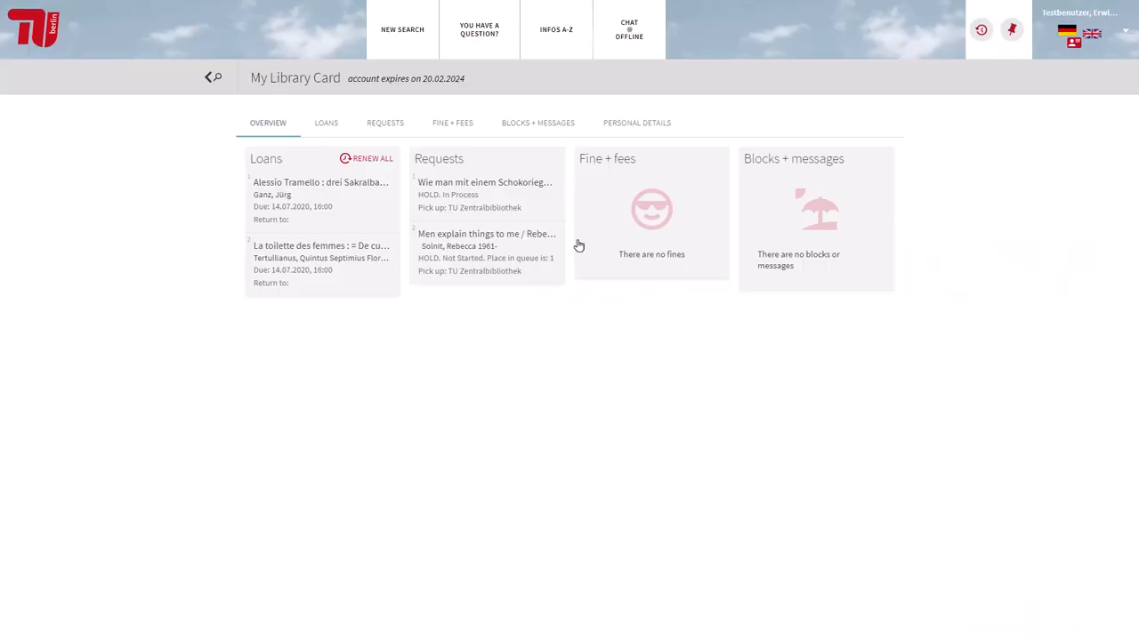
View My Library Card's Personal Details and bring up the PIN/password update form
{"action": "left_click", "coordinate": [637, 123]}
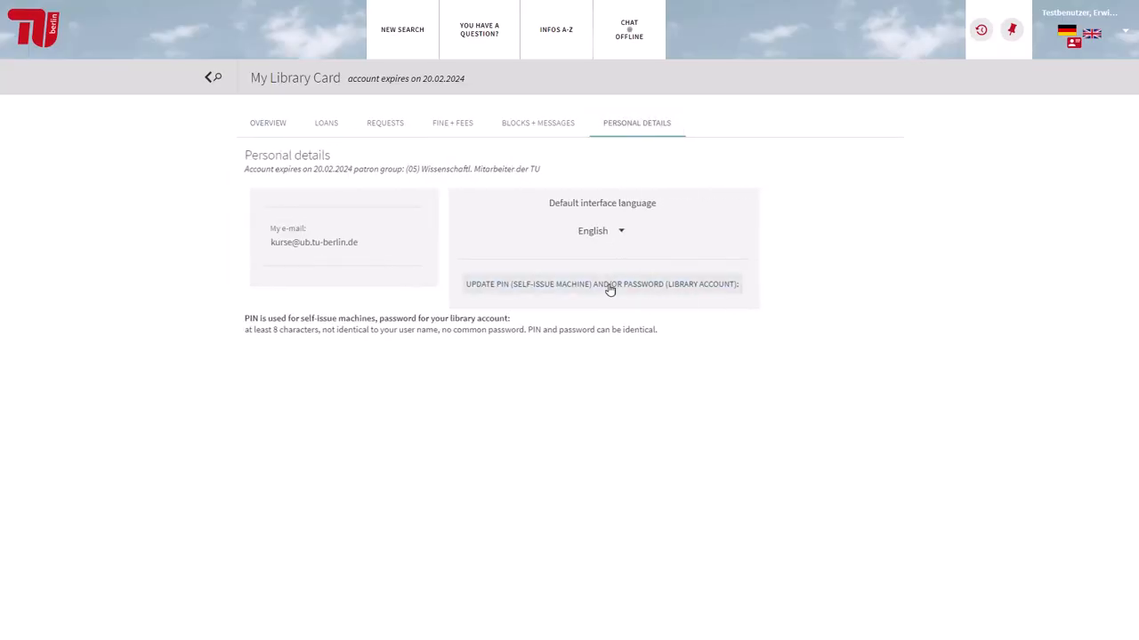
{"action": "left_click", "coordinate": [601, 285]}
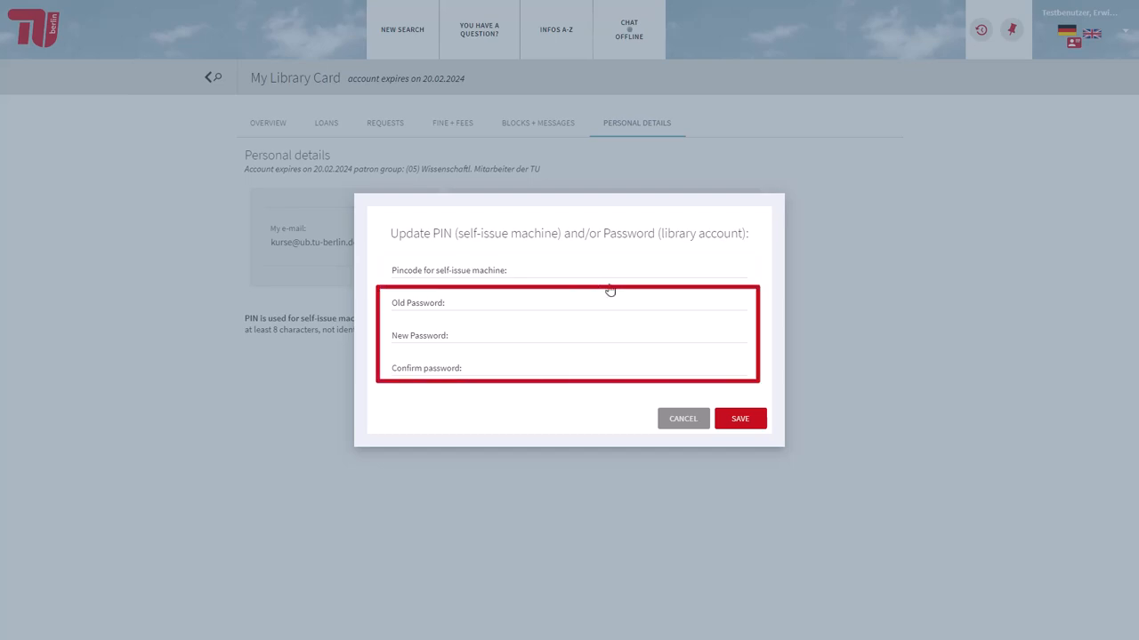
{"action": "mouse_move", "coordinate": [610, 296]}
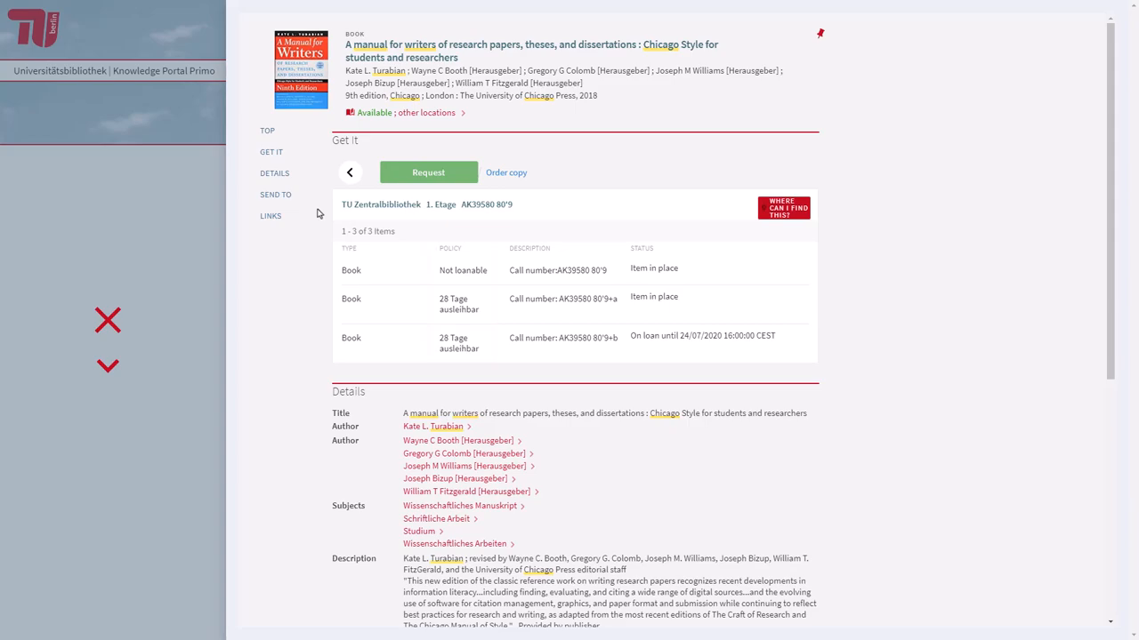
{"action": "mouse_move", "coordinate": [657, 154]}
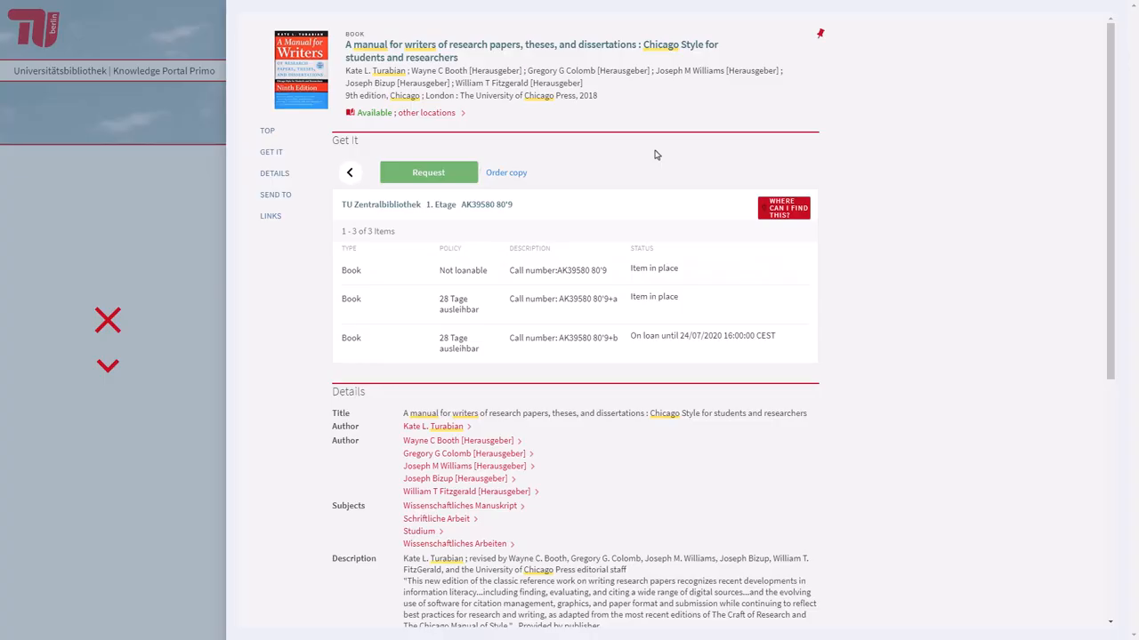
{"action": "mouse_move", "coordinate": [819, 36]}
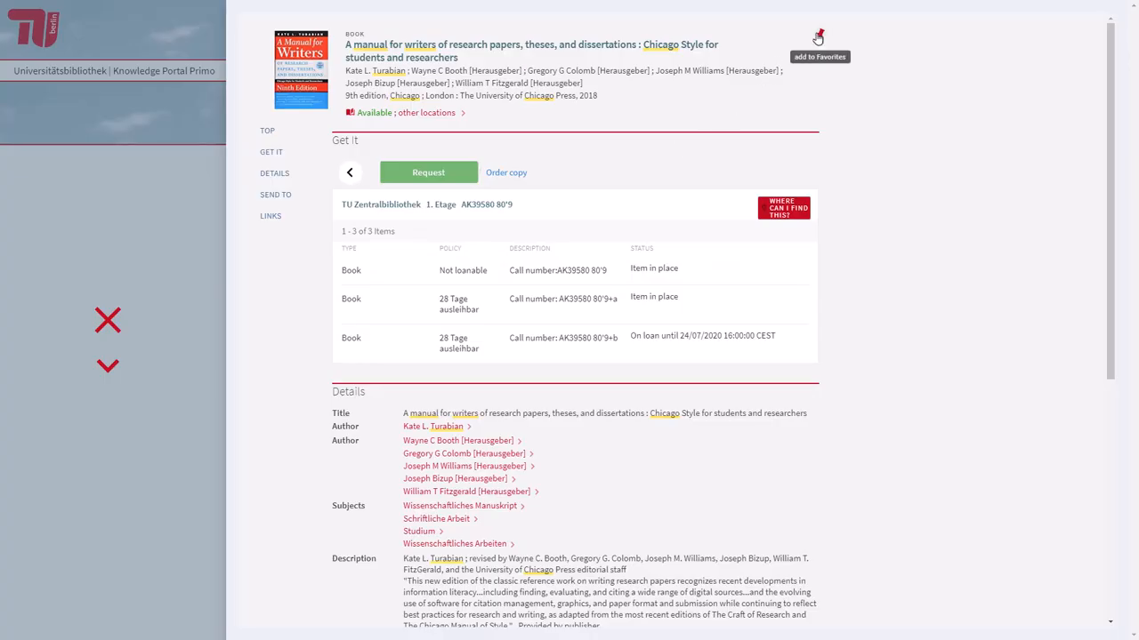
Pin the Turabian manual to favorites and go to My Favorites
{"action": "left_click", "coordinate": [819, 36]}
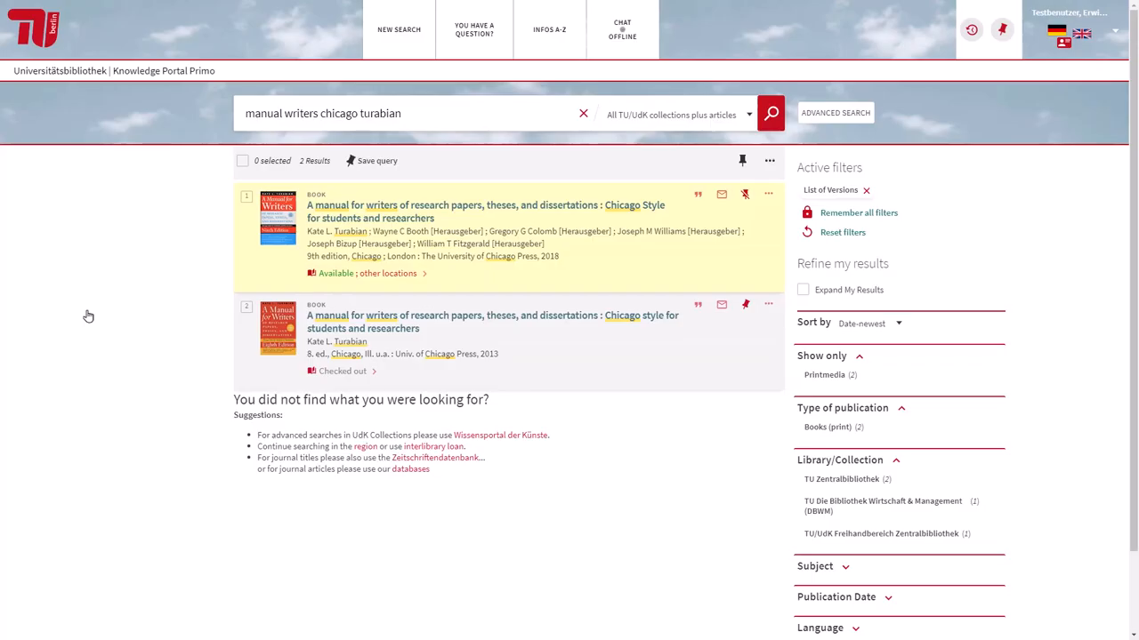
{"action": "mouse_move", "coordinate": [1002, 28]}
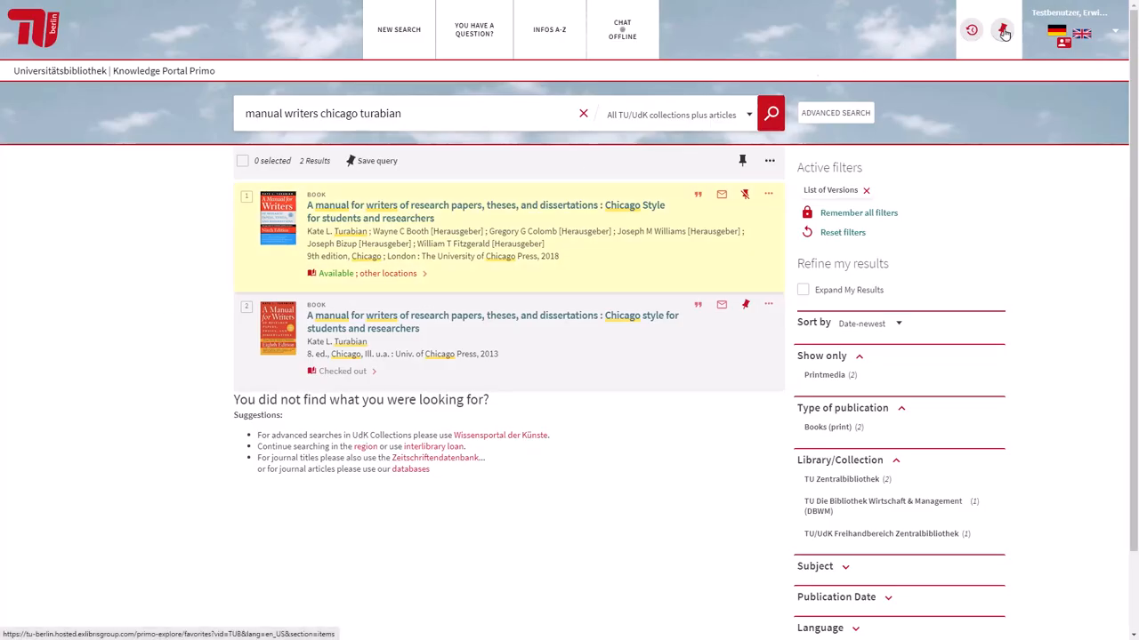
{"action": "left_click", "coordinate": [1003, 28]}
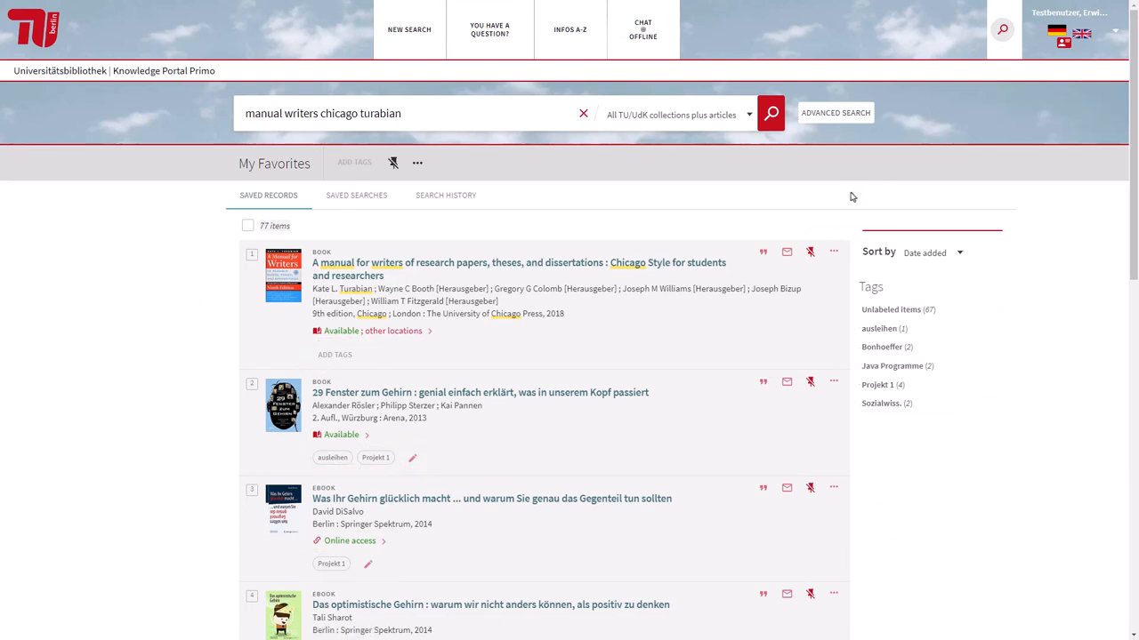
Show Saved Searches, listing the single query gehirn* optimist*
{"action": "left_click", "coordinate": [356, 193]}
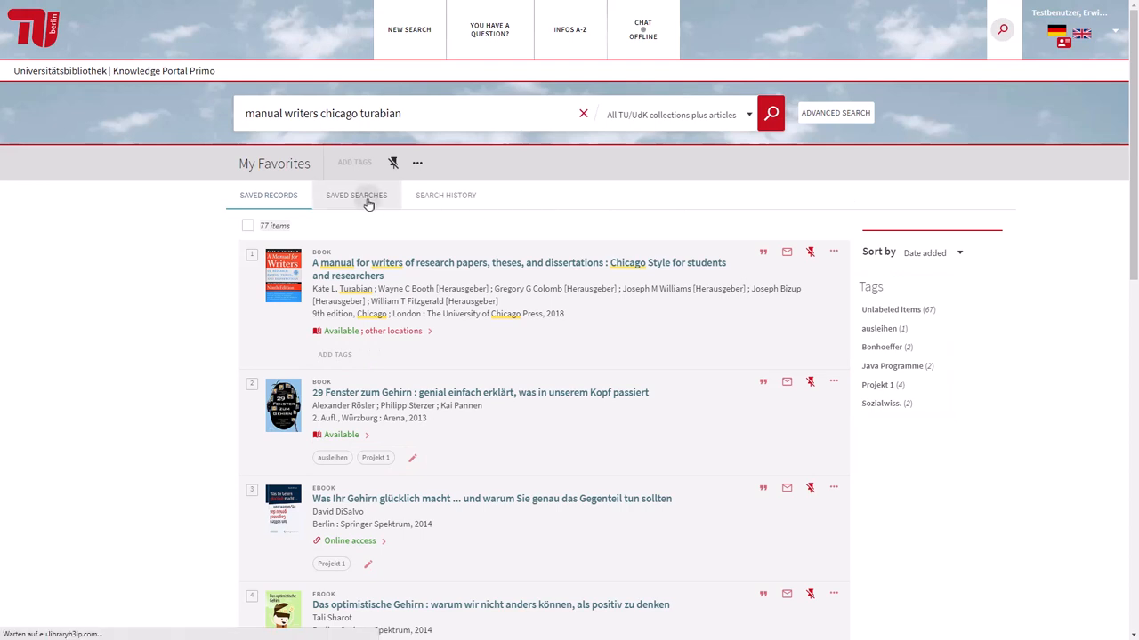
{"action": "left_click", "coordinate": [356, 194]}
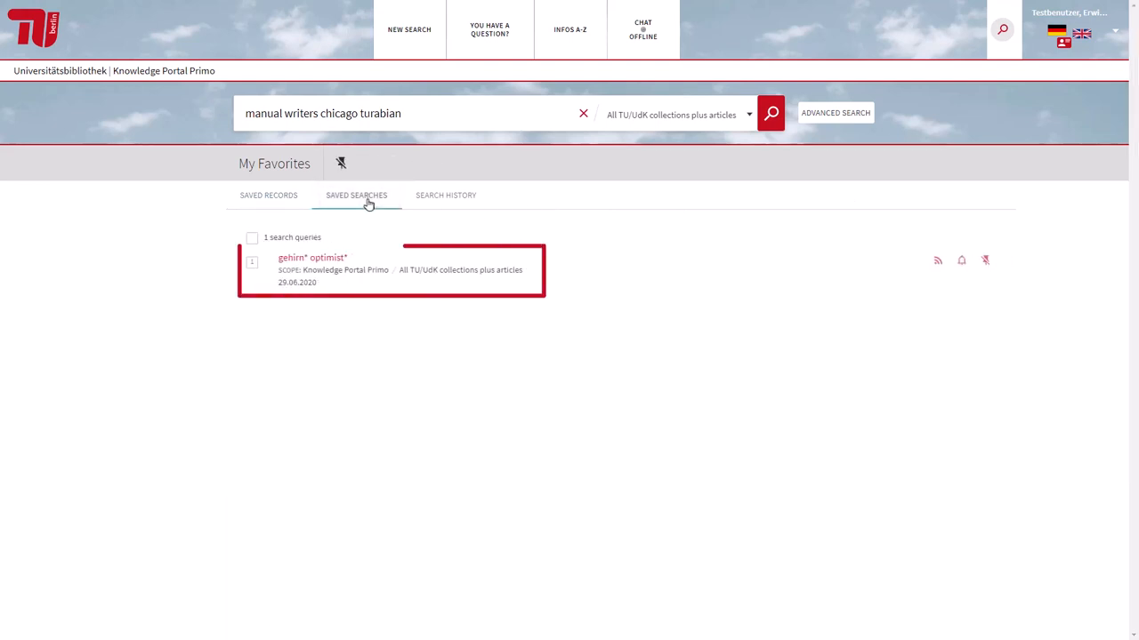